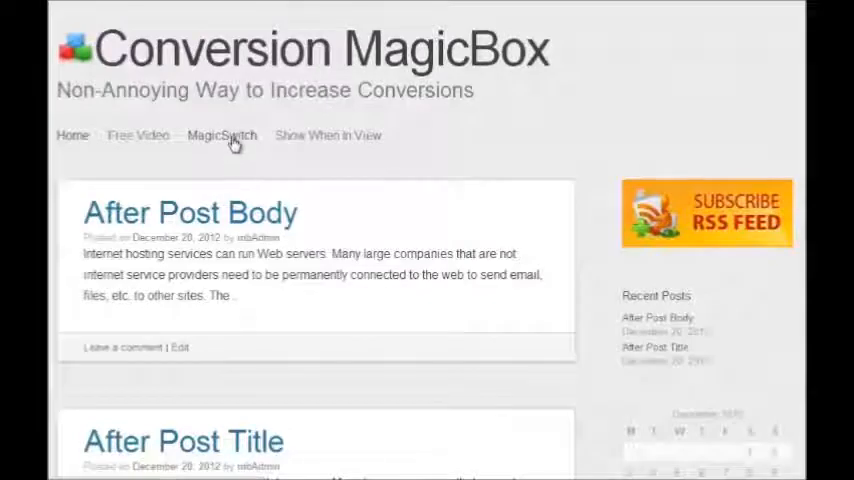
Open the Free Video demo page from the site menu and scroll to its Vimeo video.
left_click(222, 136)
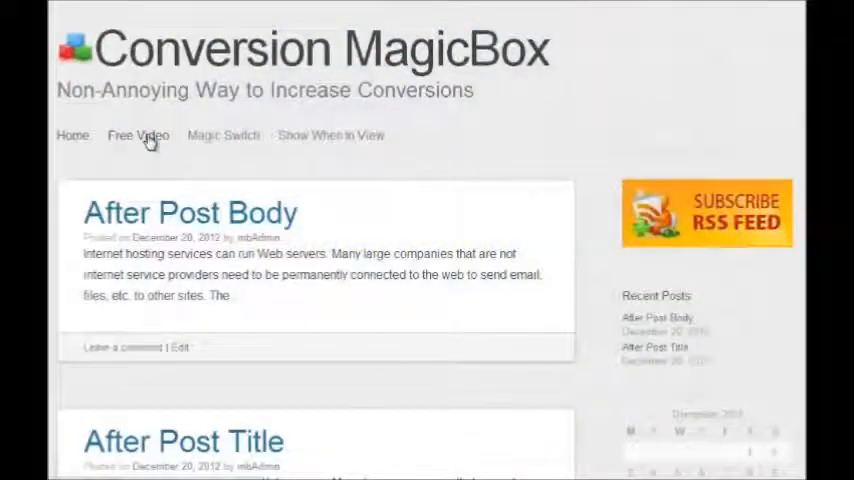
left_click(138, 136)
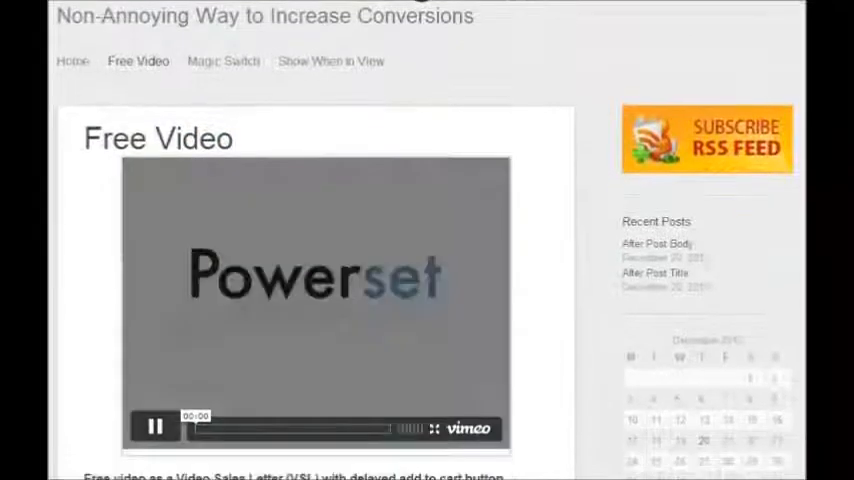
scroll("down", 3)
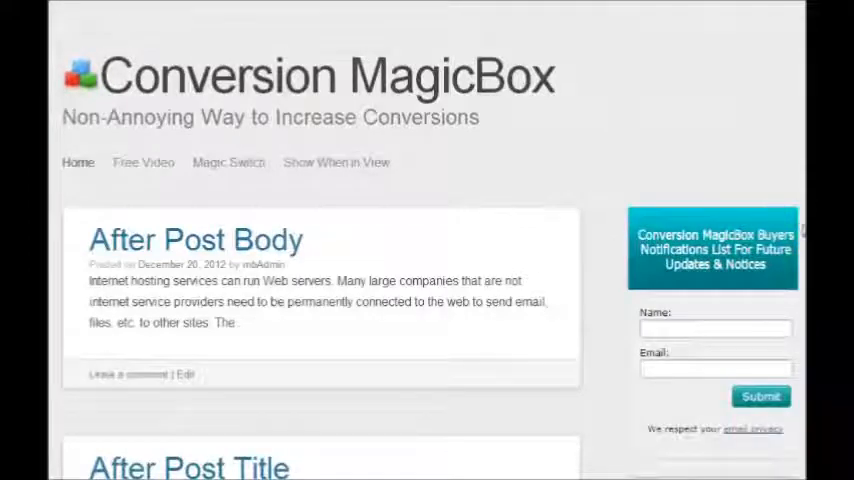
mouse_move(600, 376)
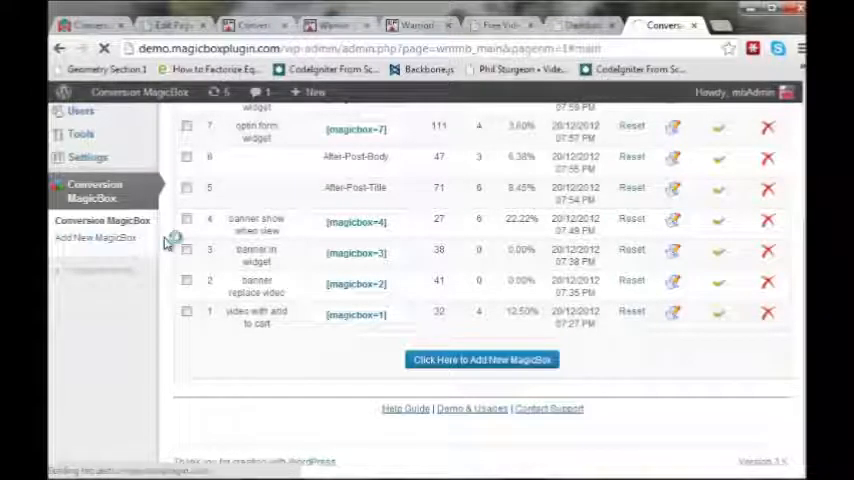
Start a new MagicBox from Add New MagicBox in the admin sidebar.
left_click(96, 238)
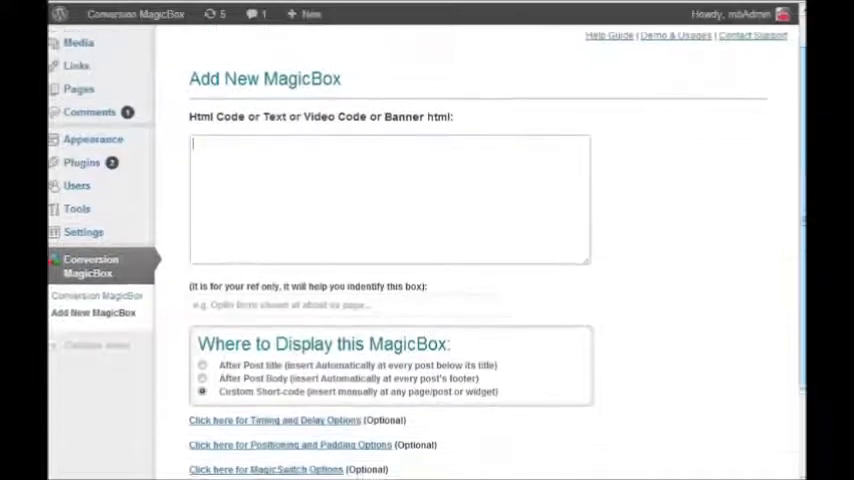
scroll("down", 3)
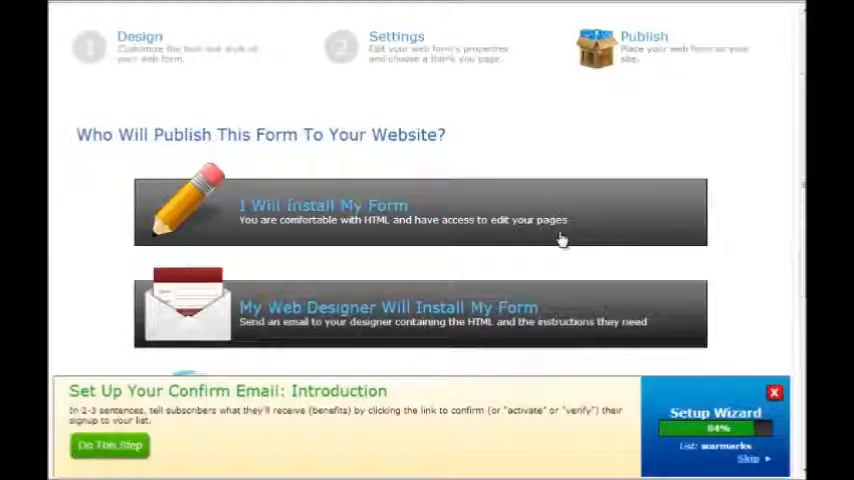
Choose I Will Install My Form and get the Raw HTML Version of the sign-up form code.
left_click(324, 204)
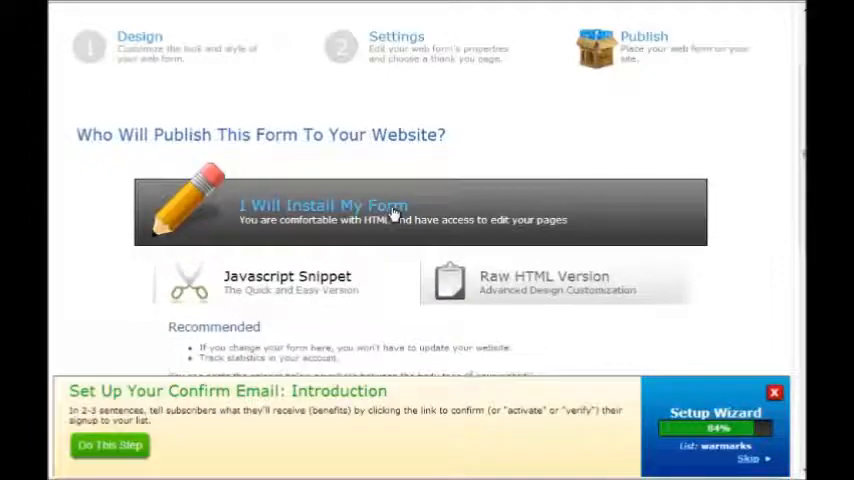
scroll("down", 3)
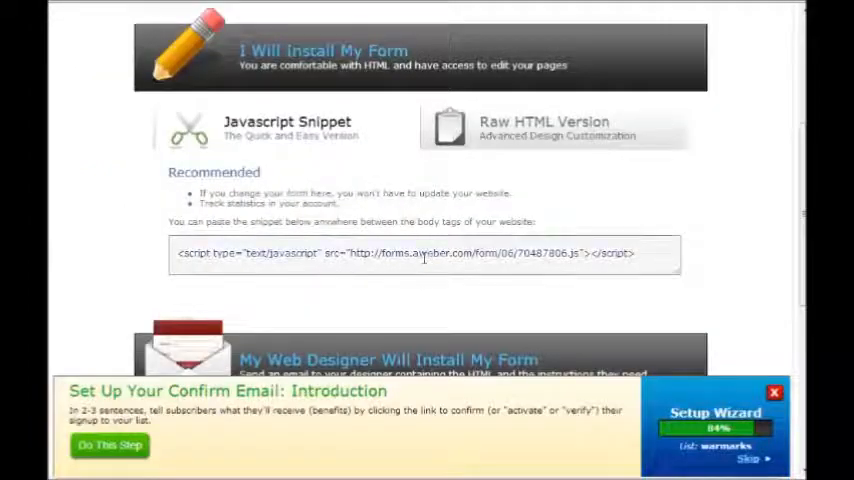
left_click(544, 128)
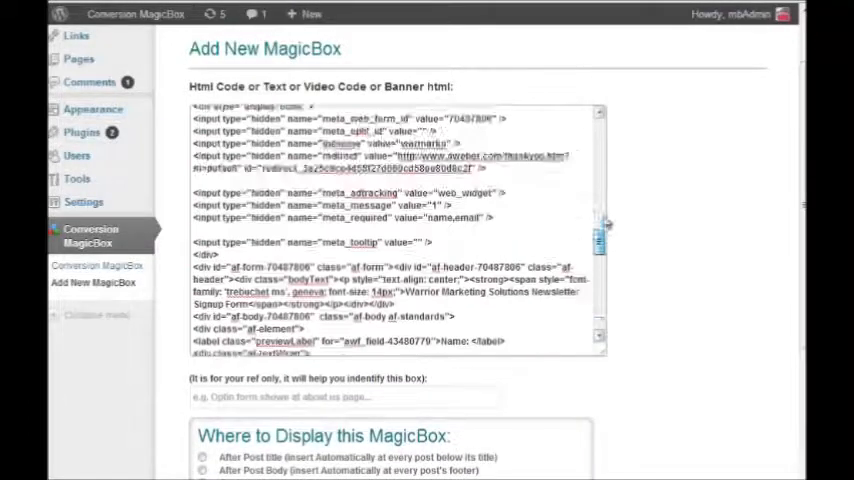
Describe the box as 'aweber optin sidebar' with Custom Short-code display and save it as MagicBox 11.
scroll("down", 3)
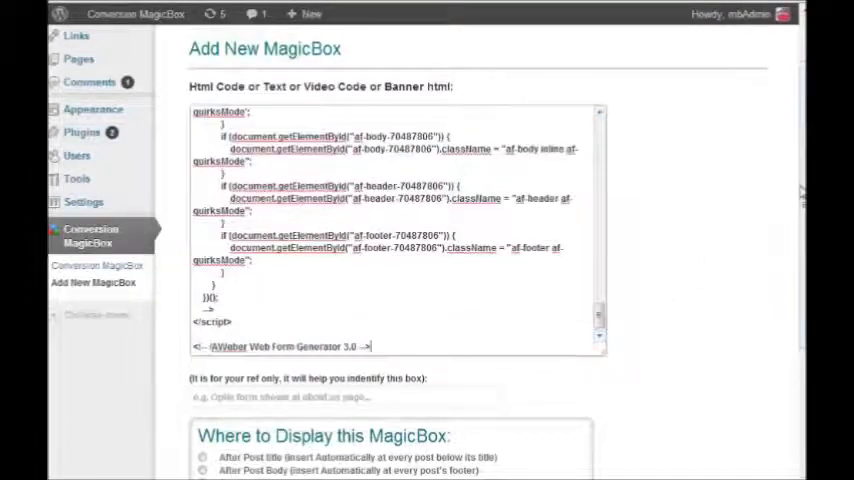
scroll("down", 3)
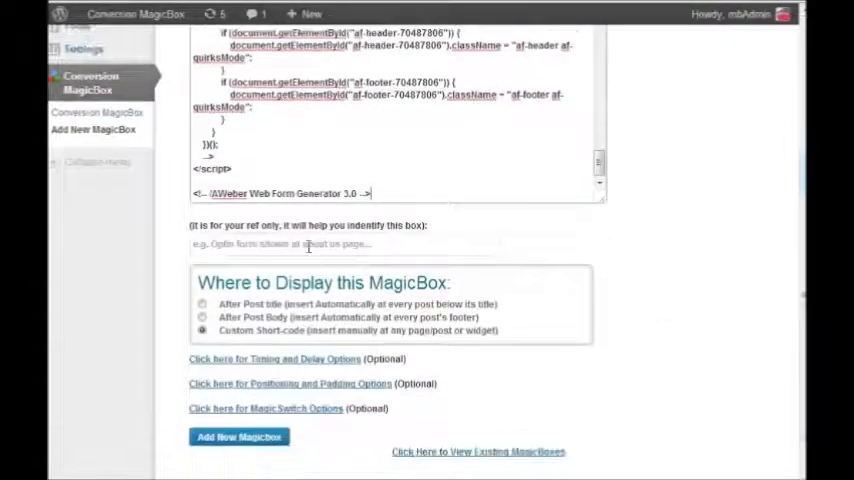
type("aweber optin sidebar")
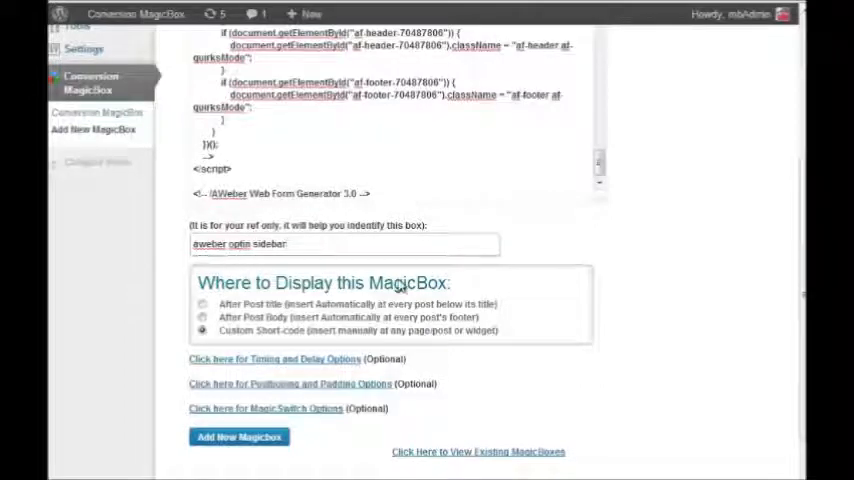
scroll("down", 3)
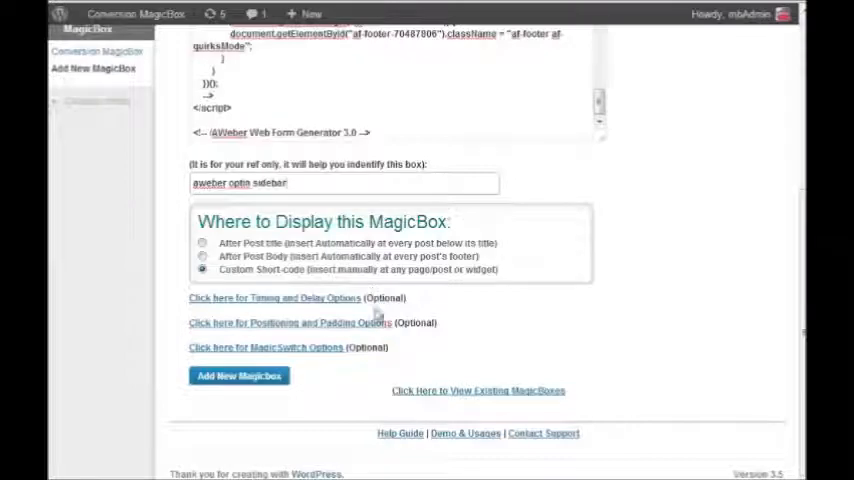
mouse_move(238, 376)
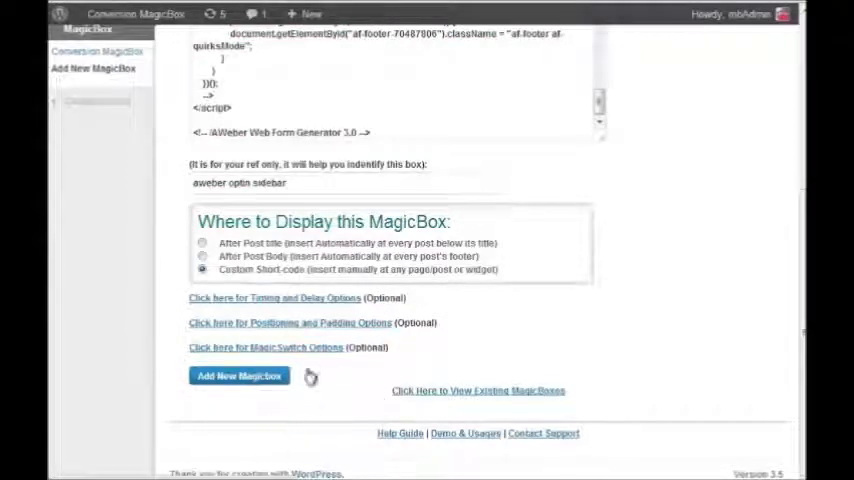
left_click(238, 376)
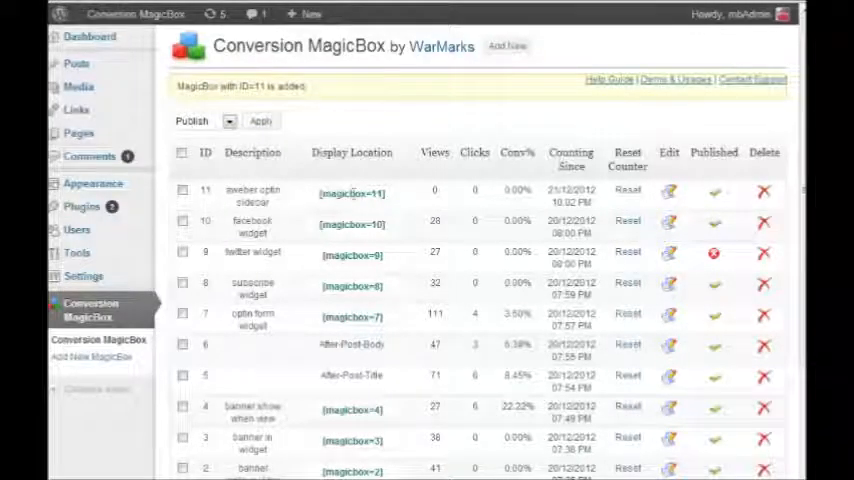
Go to Appearance > Widgets to manage the sidebar's widgets.
right_click(352, 192)
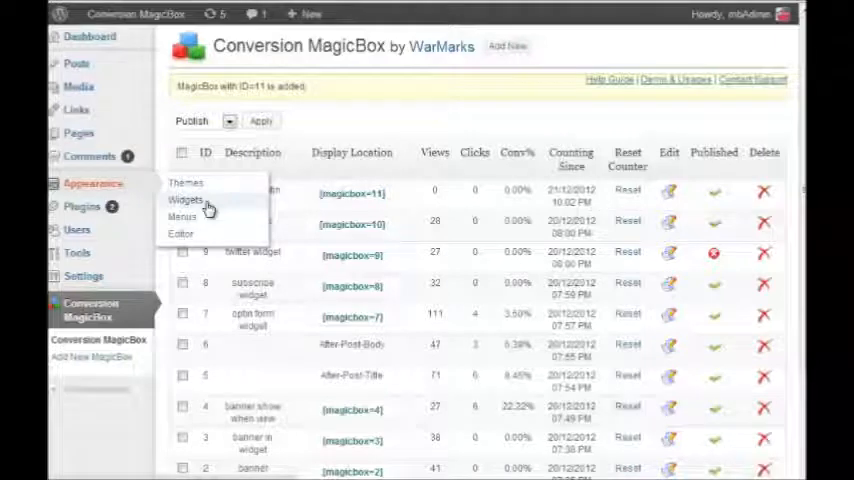
left_click(184, 200)
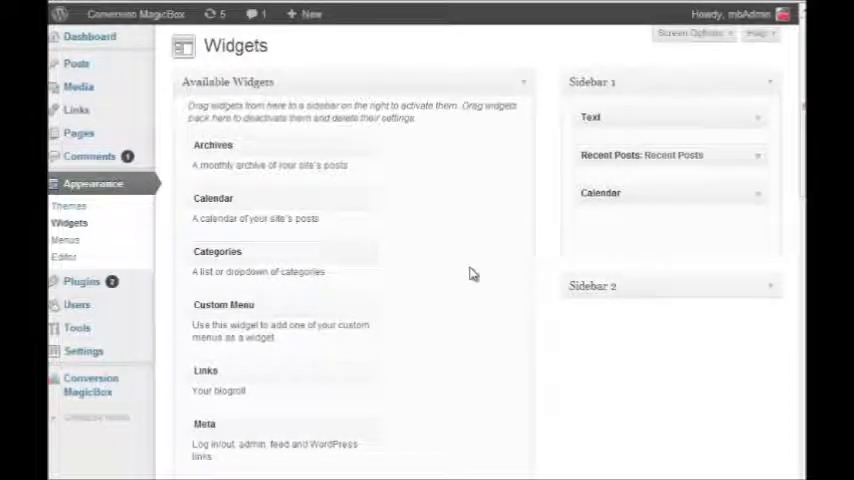
mouse_move(764, 188)
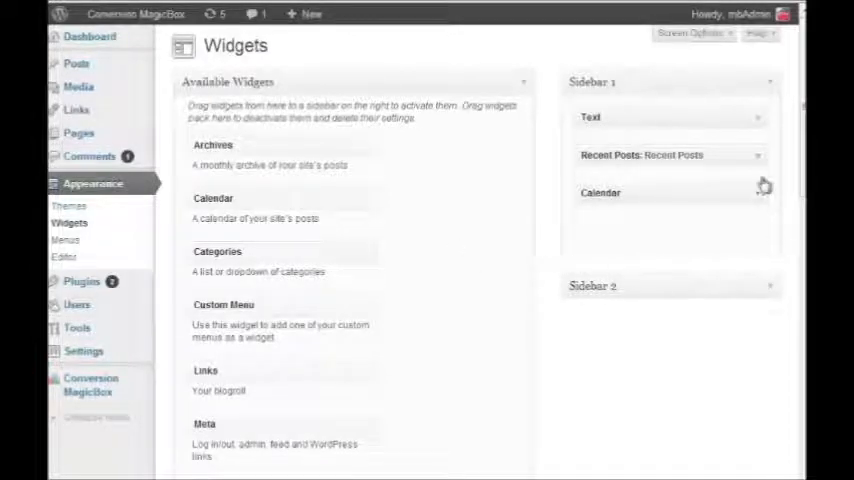
mouse_move(730, 122)
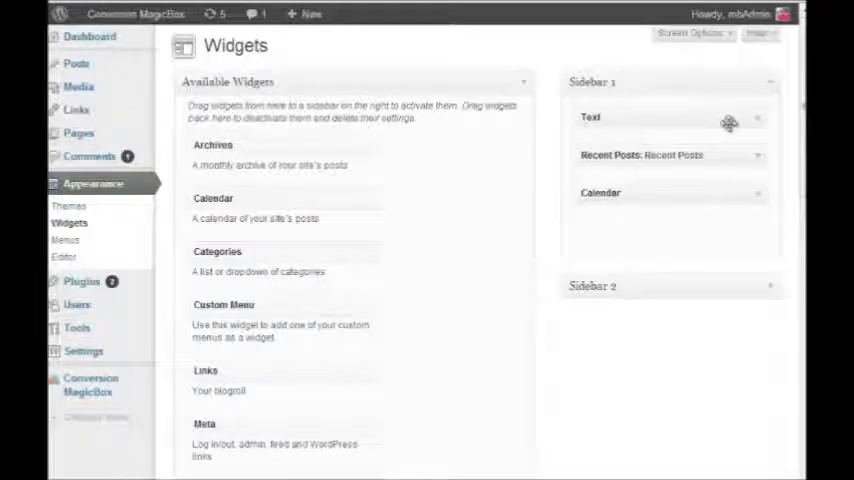
Put the [magicbox=11] shortcode into Sidebar 1's Text widget and save it.
scroll("down", 3)
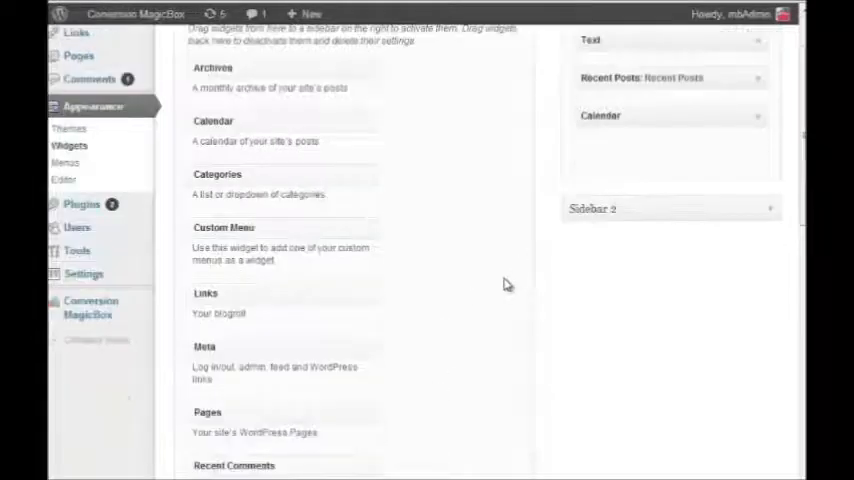
scroll("down", 3)
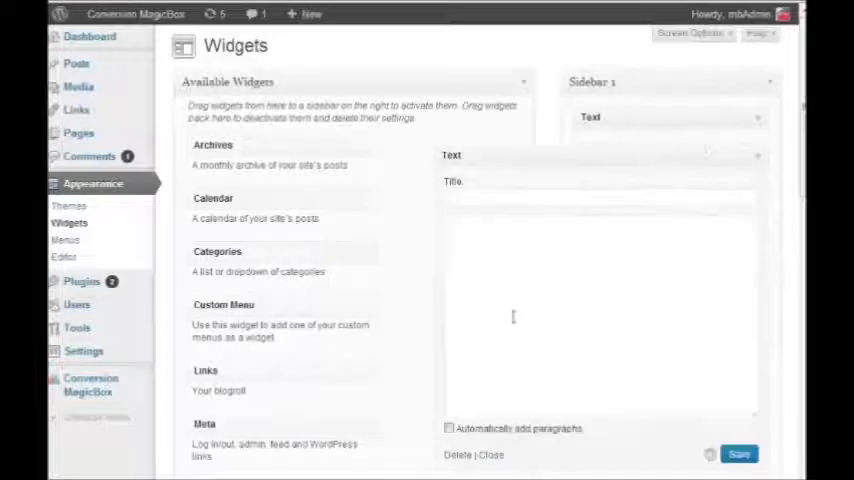
type("[magicbox=11]")
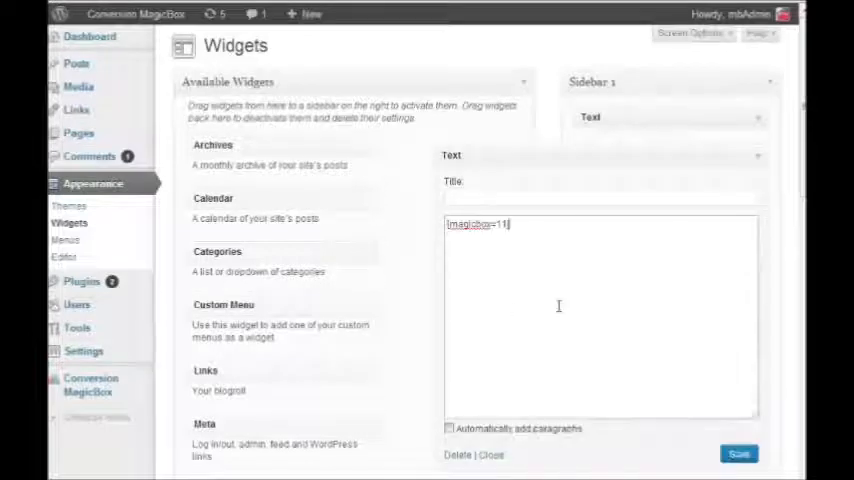
left_click(740, 456)
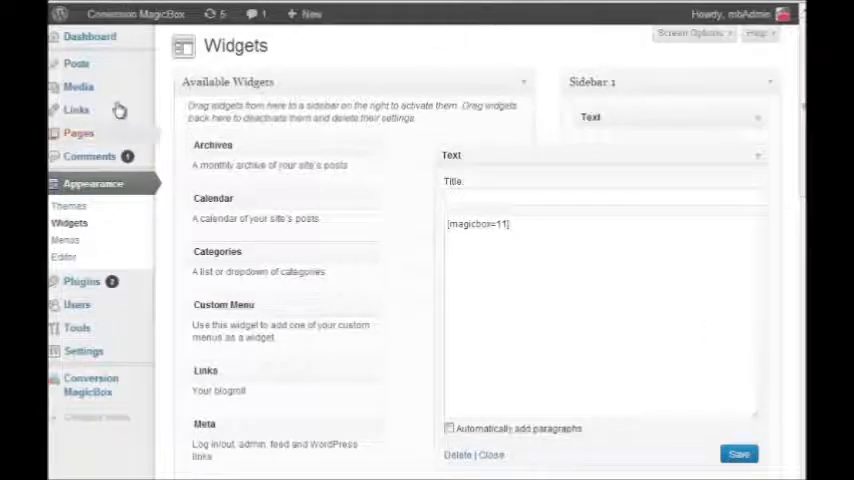
mouse_move(136, 14)
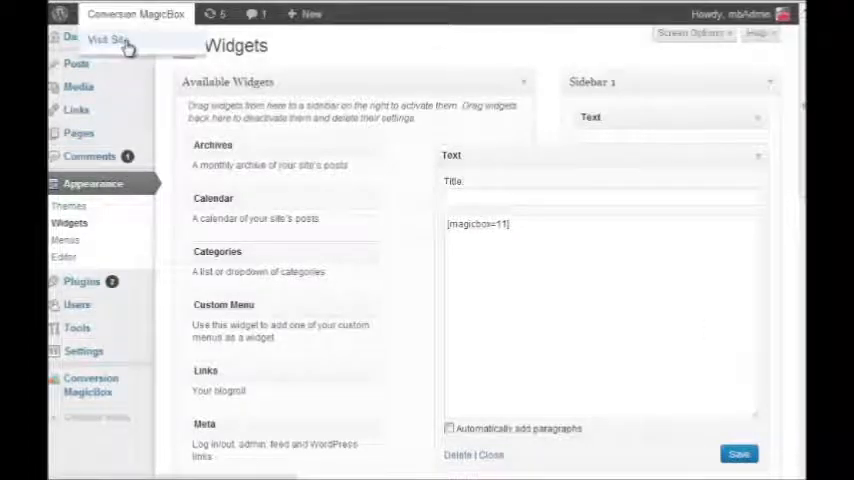
Visit the live homepage and scroll to the newsletter signup form in the sidebar.
left_click(94, 38)
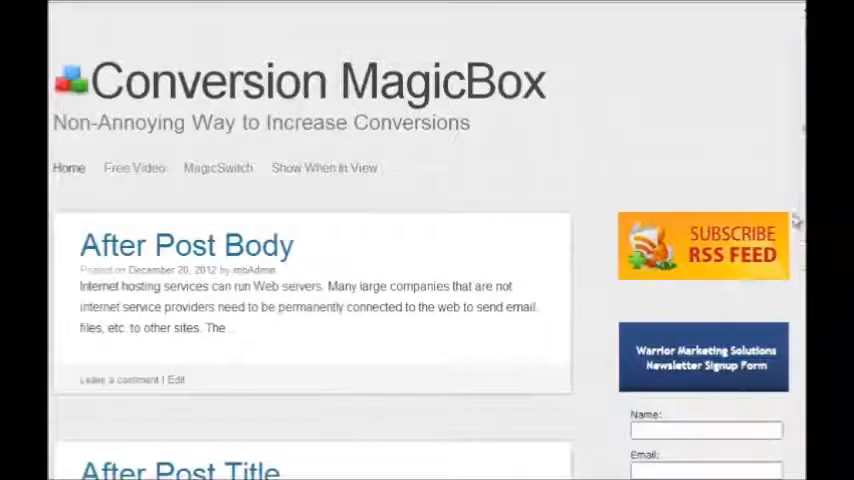
scroll("down", 3)
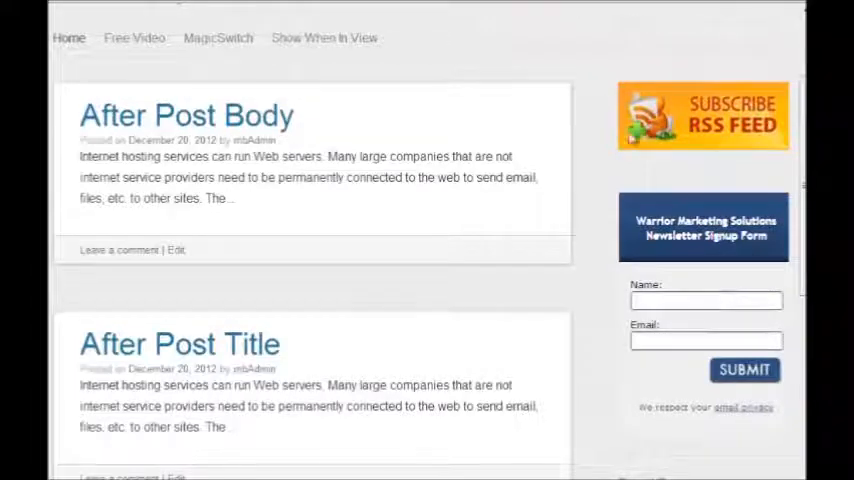
mouse_move(664, 156)
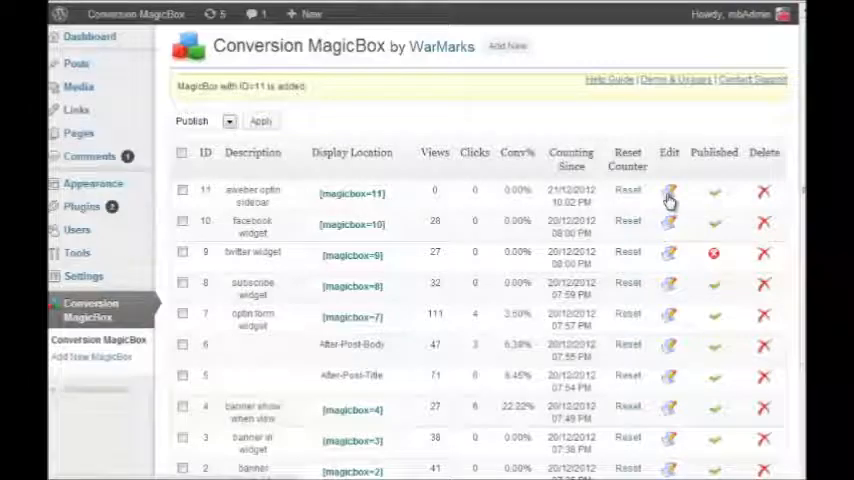
Edit MagicBox 11 to appear after a 10-second delay at Slow speed and update it.
left_click(668, 196)
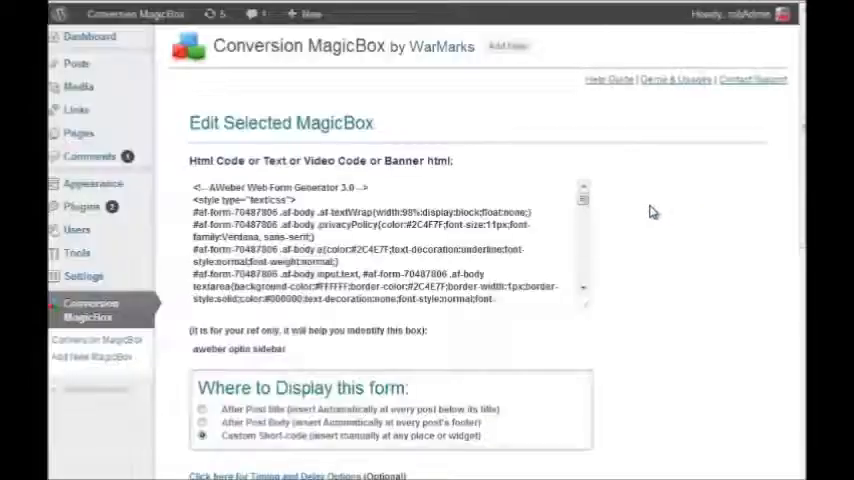
scroll("down", 3)
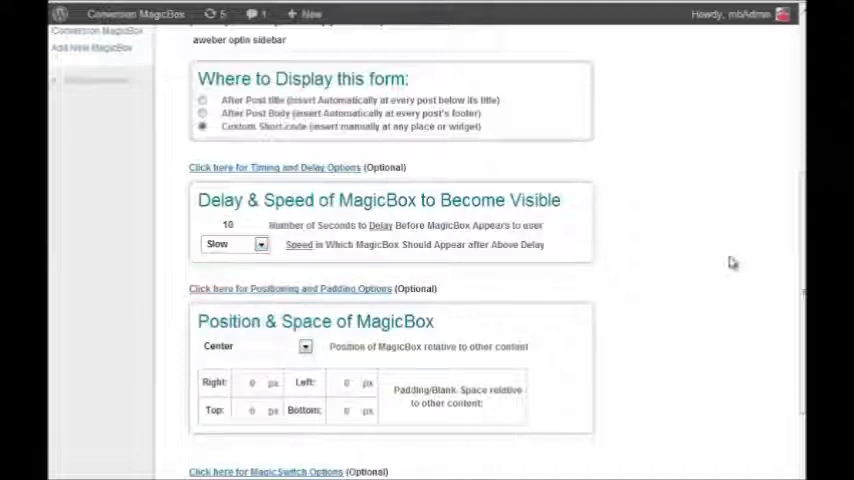
scroll("down", 3)
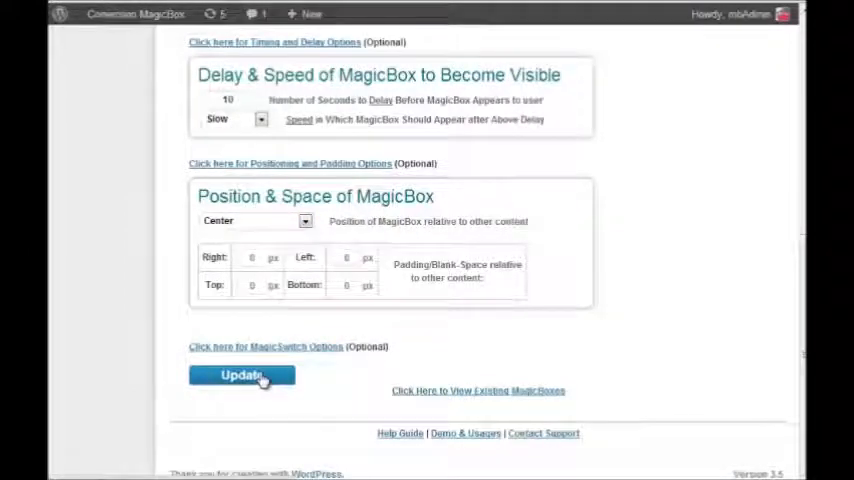
left_click(240, 374)
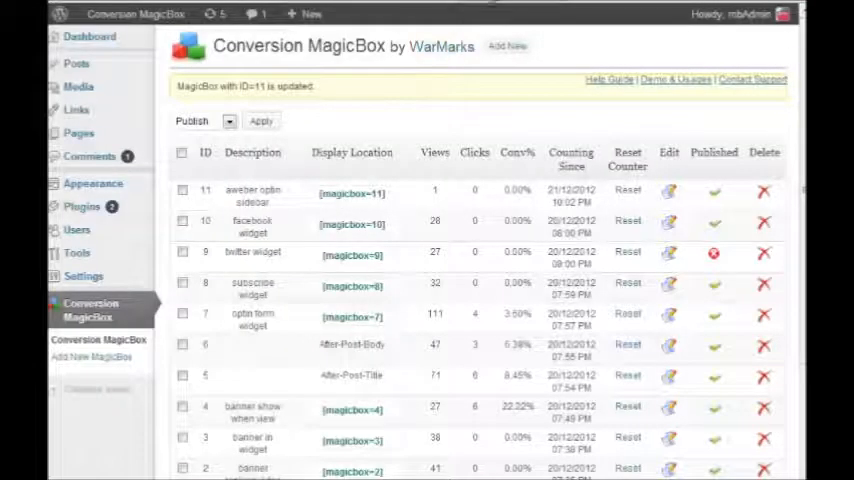
mouse_move(450, 68)
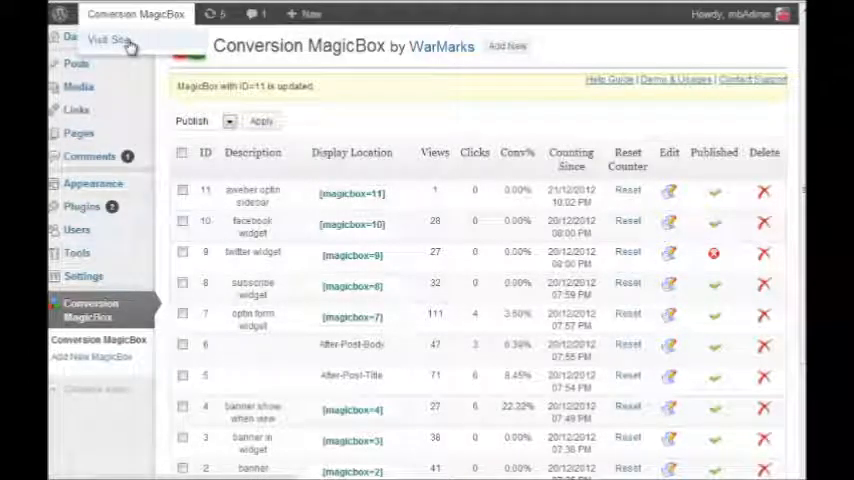
Visit the live site to watch the delayed sidebar box appear on the homepage.
left_click(104, 38)
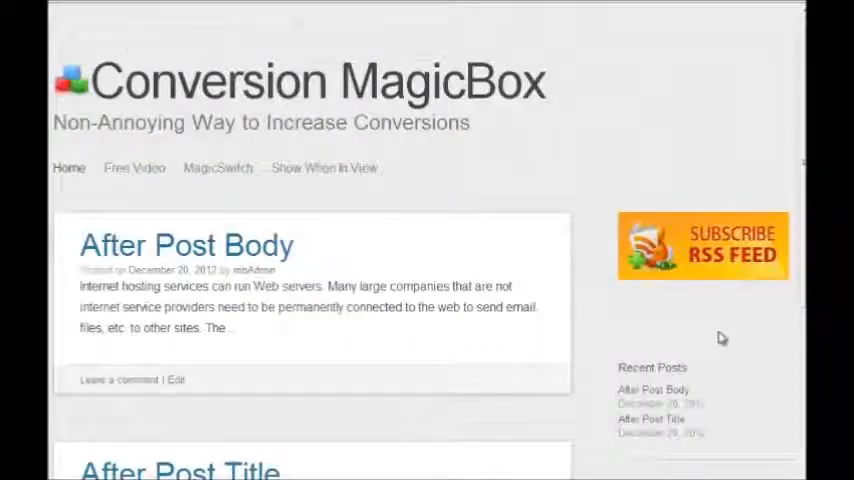
scroll("down", 3)
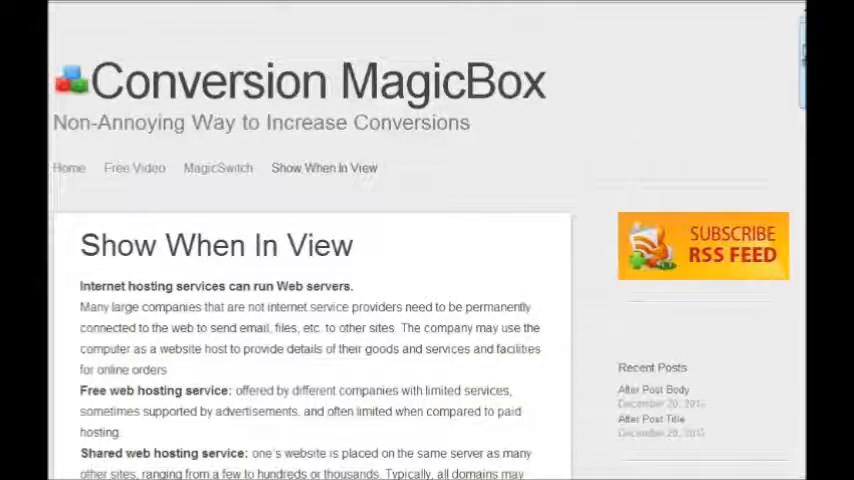
Scroll down the Show When In View page until the HostGator banner appears.
scroll("down", 3)
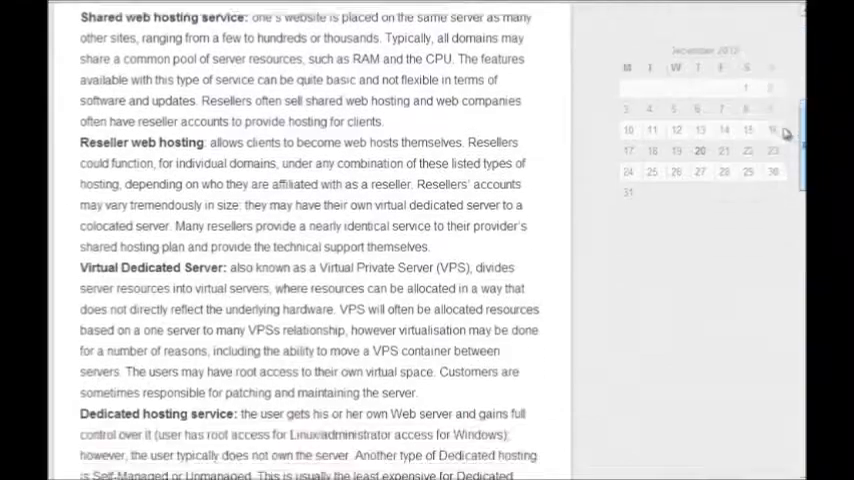
scroll("down", 3)
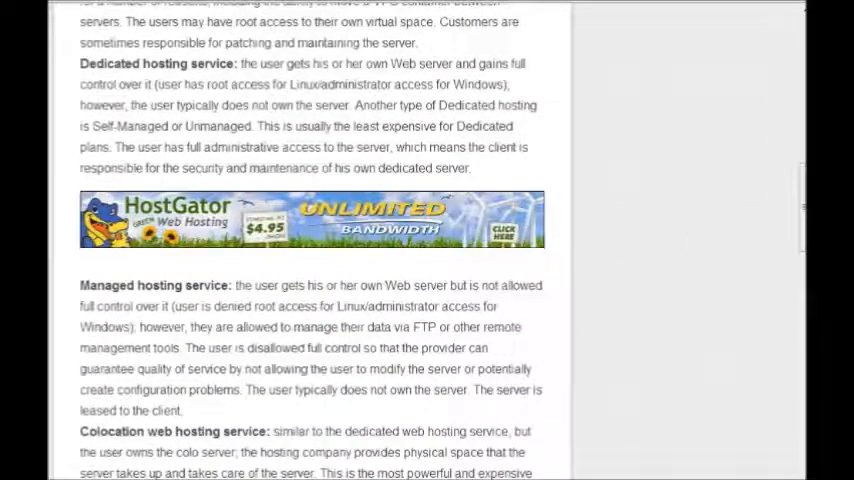
scroll("down", 3)
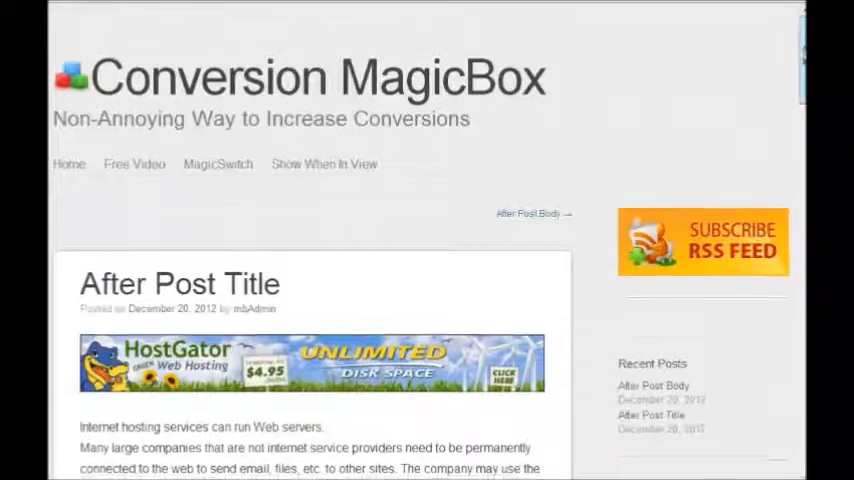
Scroll to the display options of the banner replace video MagicBox form.
scroll("down", 3)
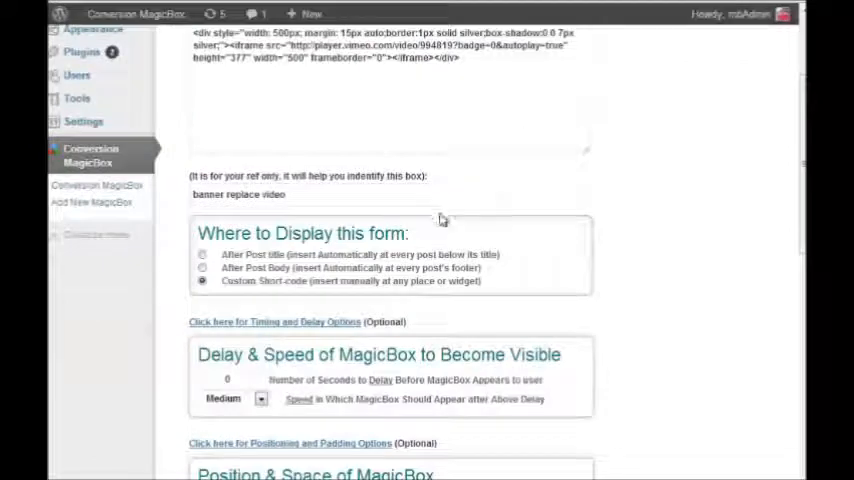
Review the MagicSwitch settings (55-second wait, Fast, hidden countdown) and update the box.
scroll("up", 3)
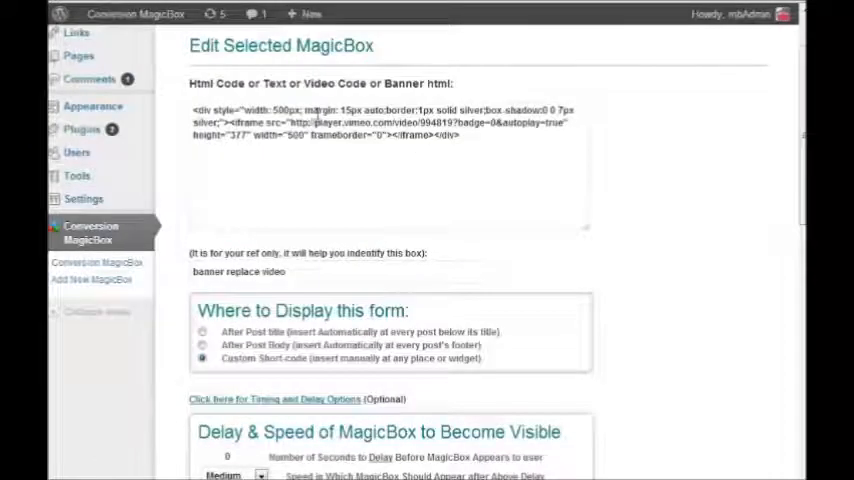
scroll("down", 3)
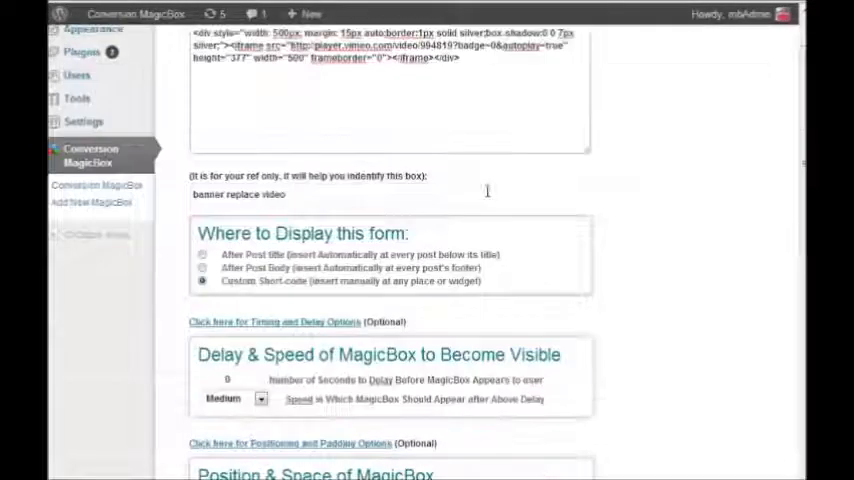
scroll("down", 3)
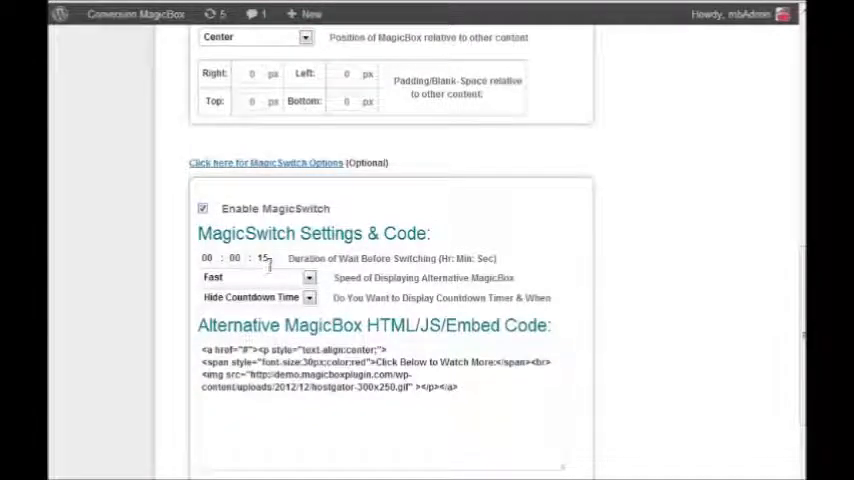
scroll("down", 3)
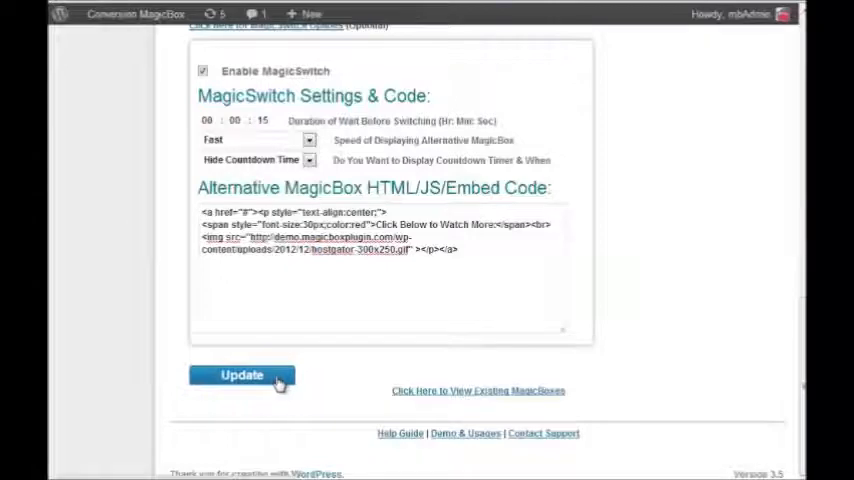
left_click(240, 374)
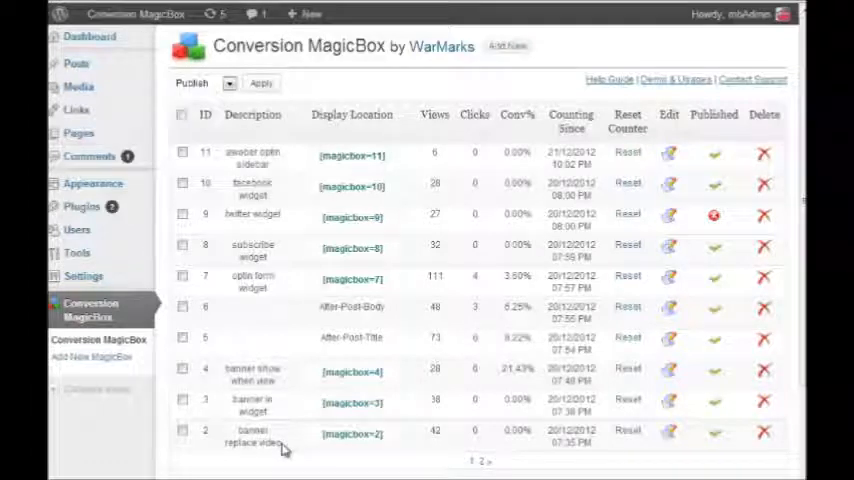
mouse_move(280, 424)
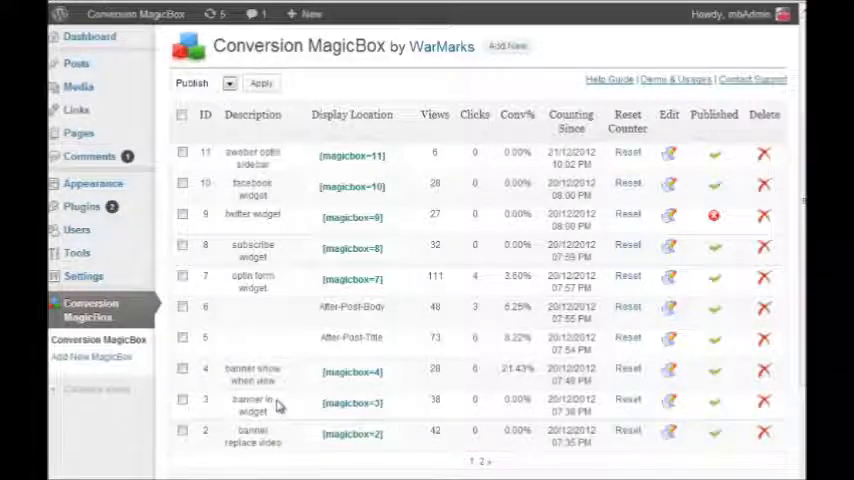
mouse_move(284, 382)
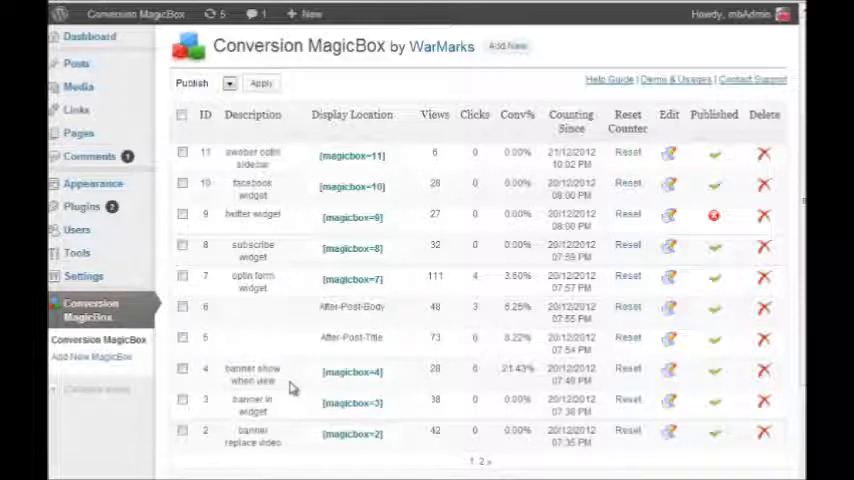
mouse_move(284, 292)
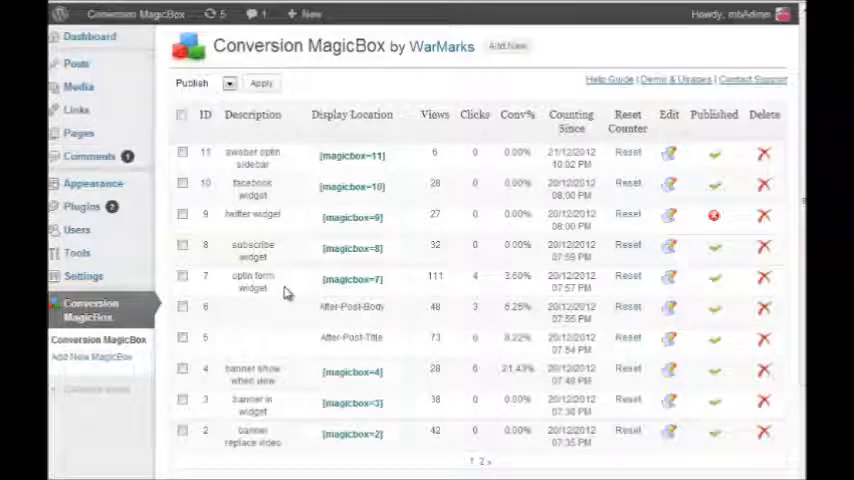
mouse_move(288, 268)
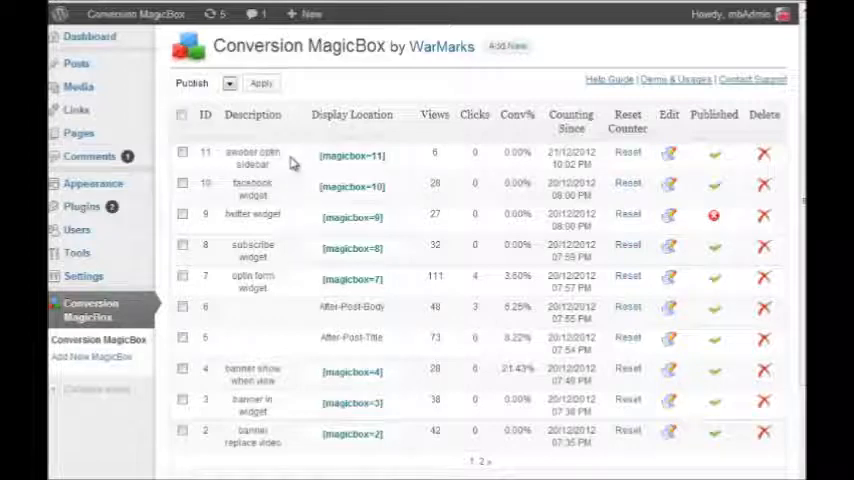
mouse_move(300, 266)
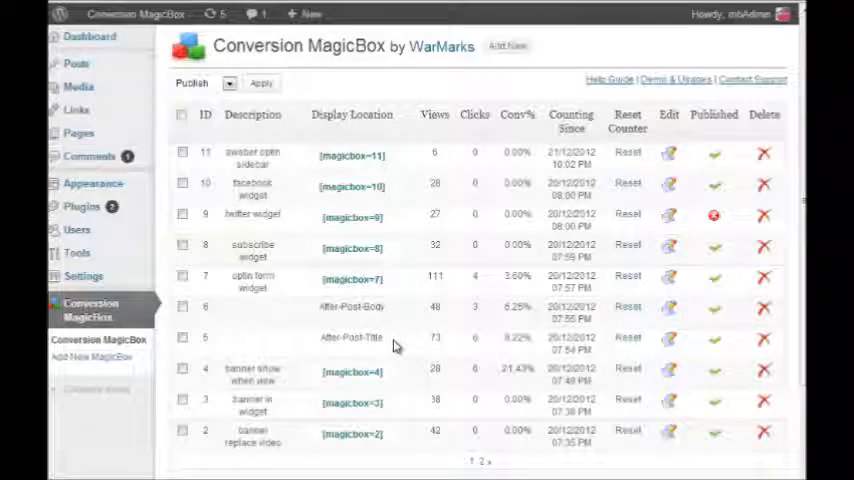
mouse_move(388, 330)
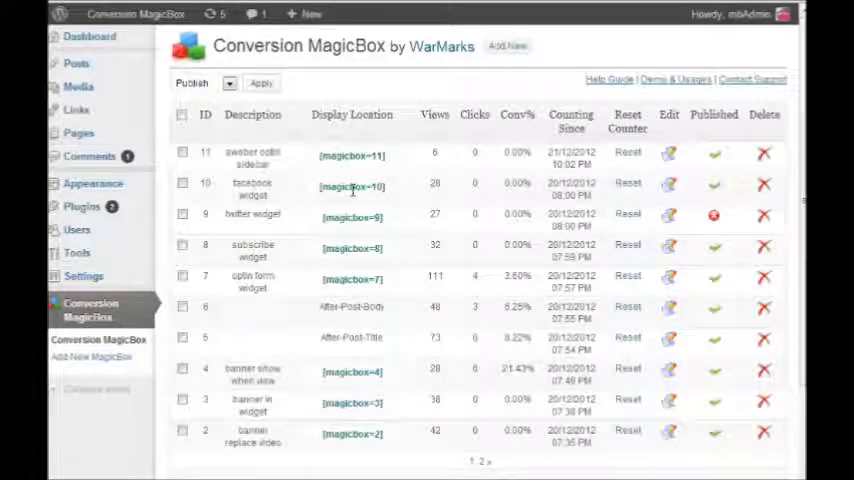
mouse_move(342, 238)
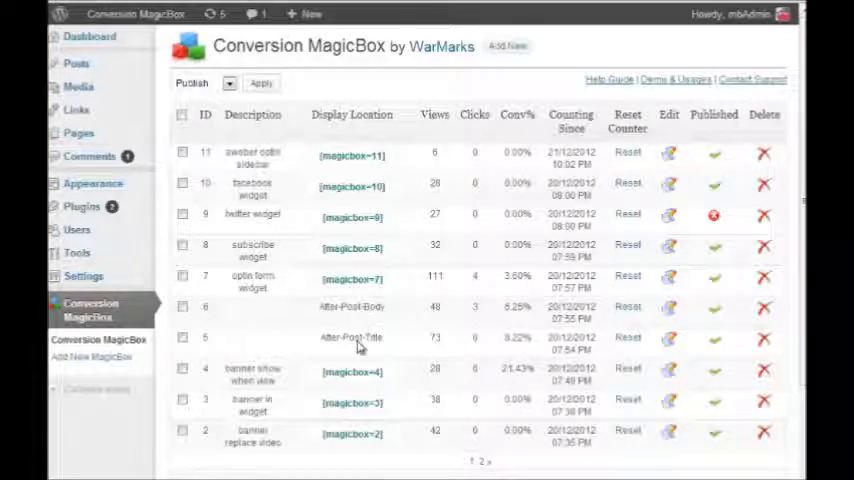
mouse_move(364, 322)
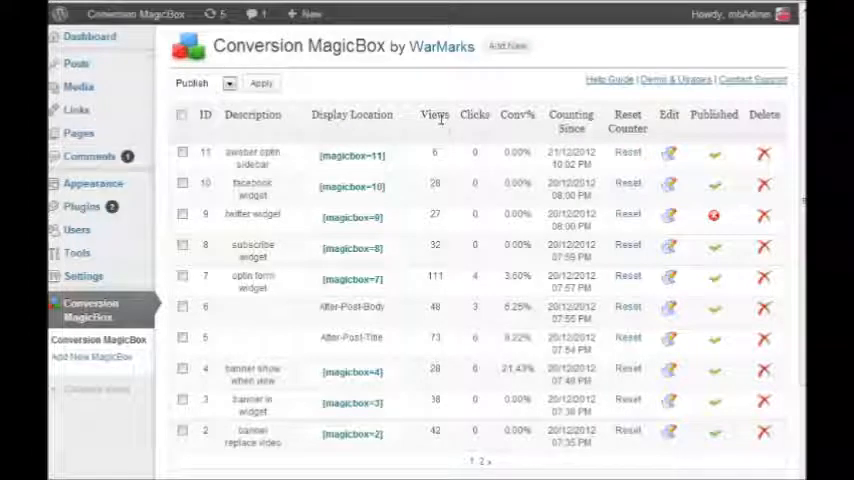
mouse_move(388, 176)
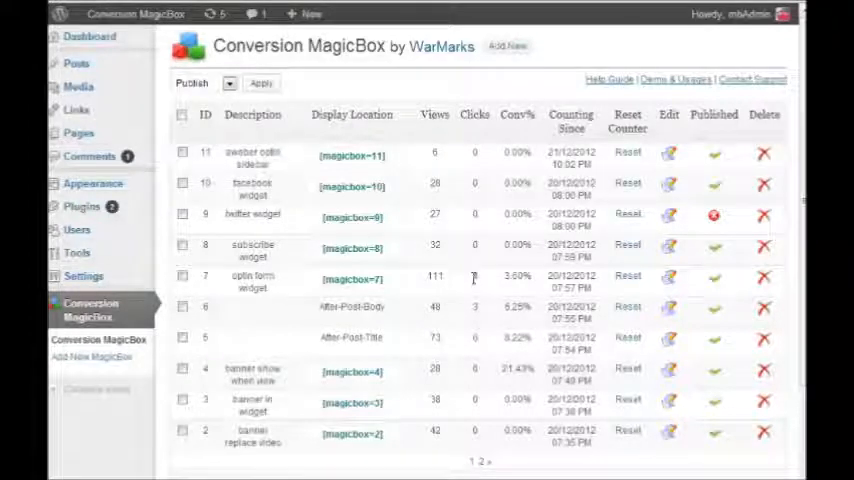
mouse_move(472, 280)
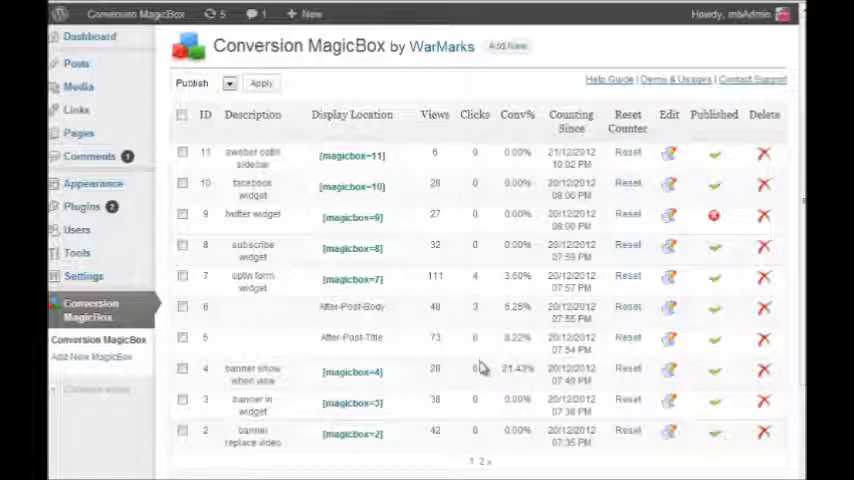
mouse_move(476, 320)
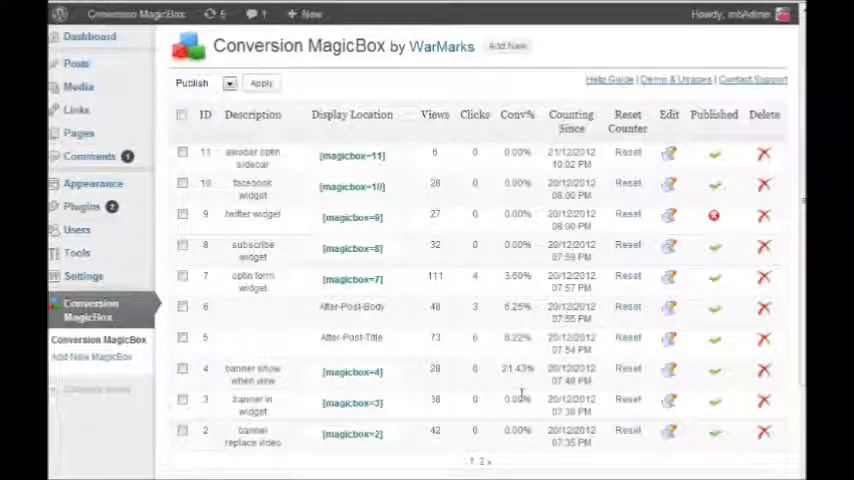
mouse_move(524, 364)
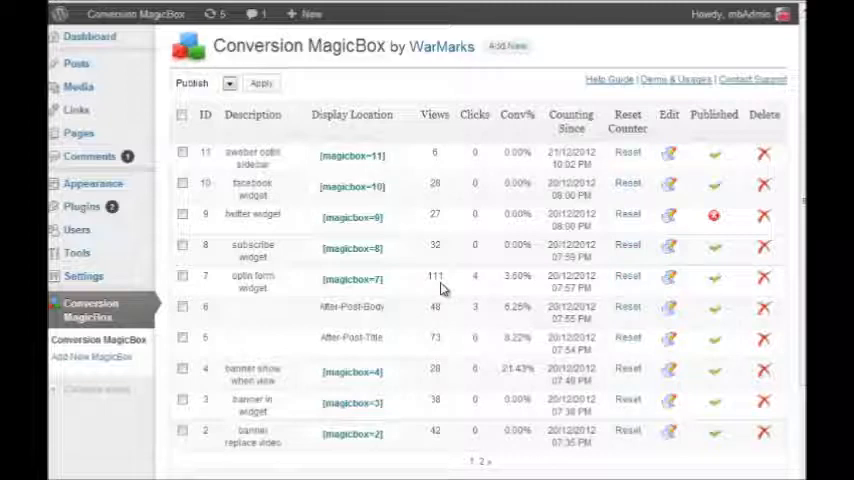
mouse_move(596, 356)
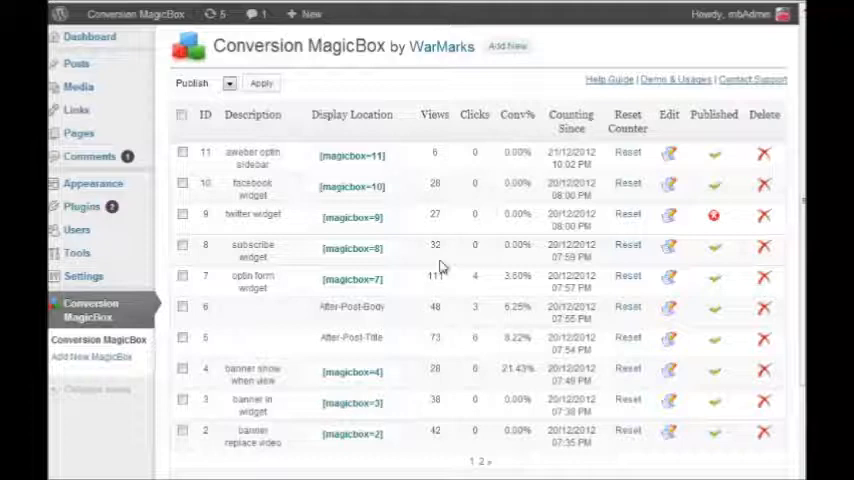
mouse_move(436, 238)
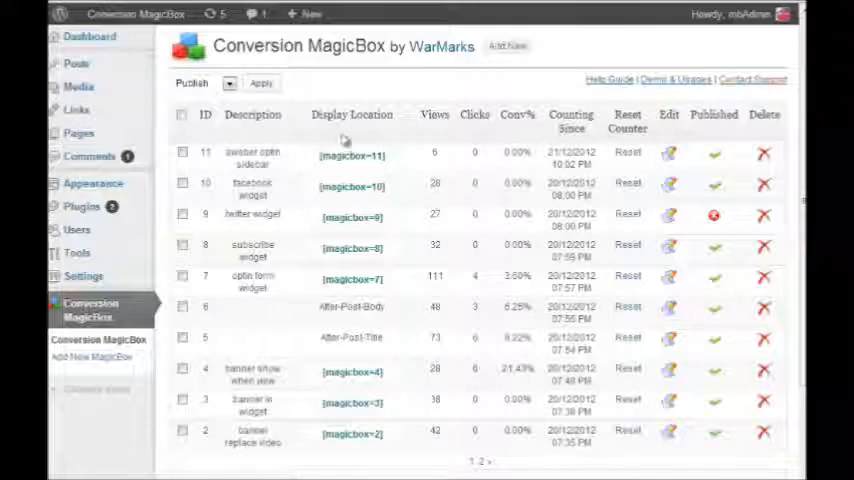
mouse_move(490, 146)
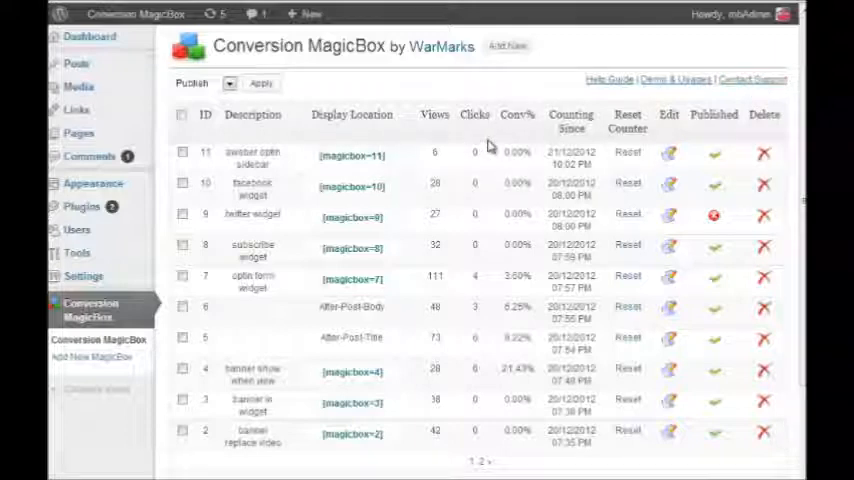
mouse_move(484, 152)
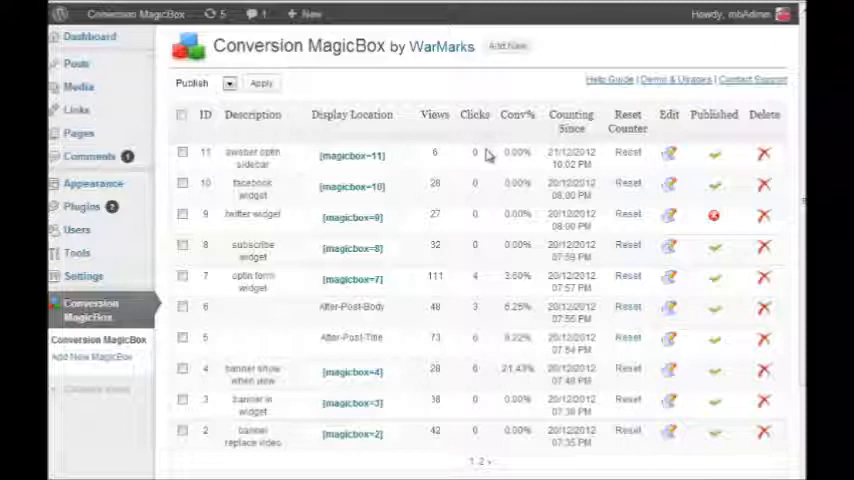
mouse_move(472, 196)
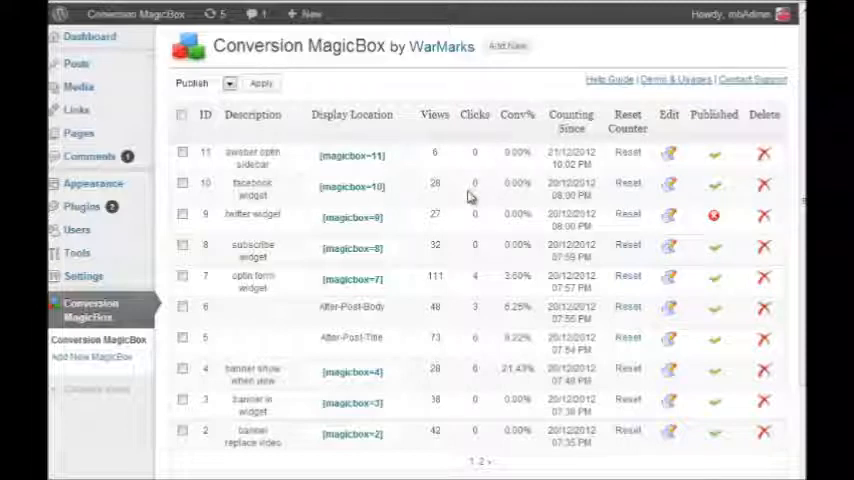